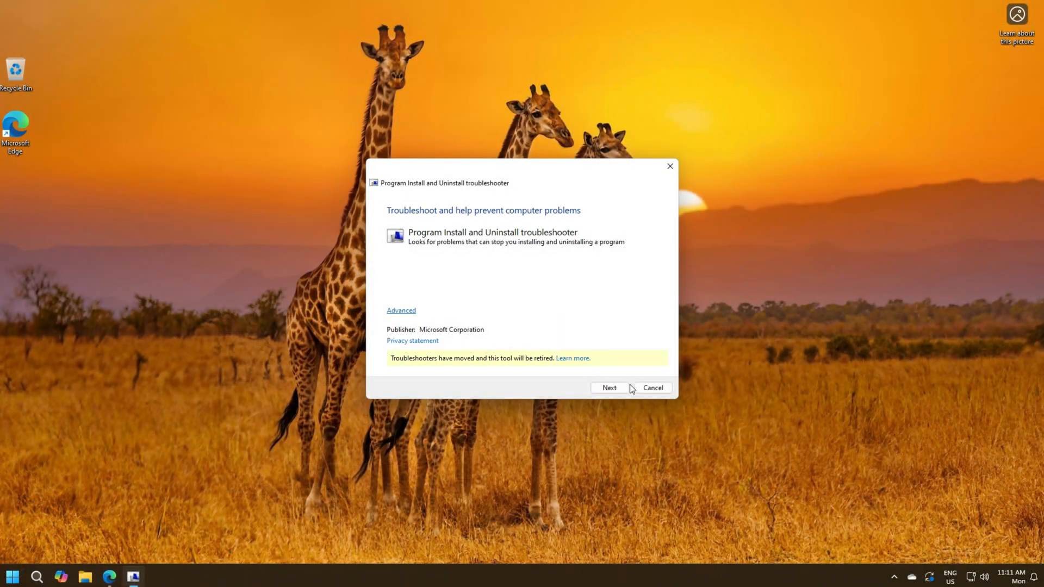
Report an Installing problem in the troubleshooter and pick the failing program from the list.
{"action": "left_click", "coordinate": [609, 387]}
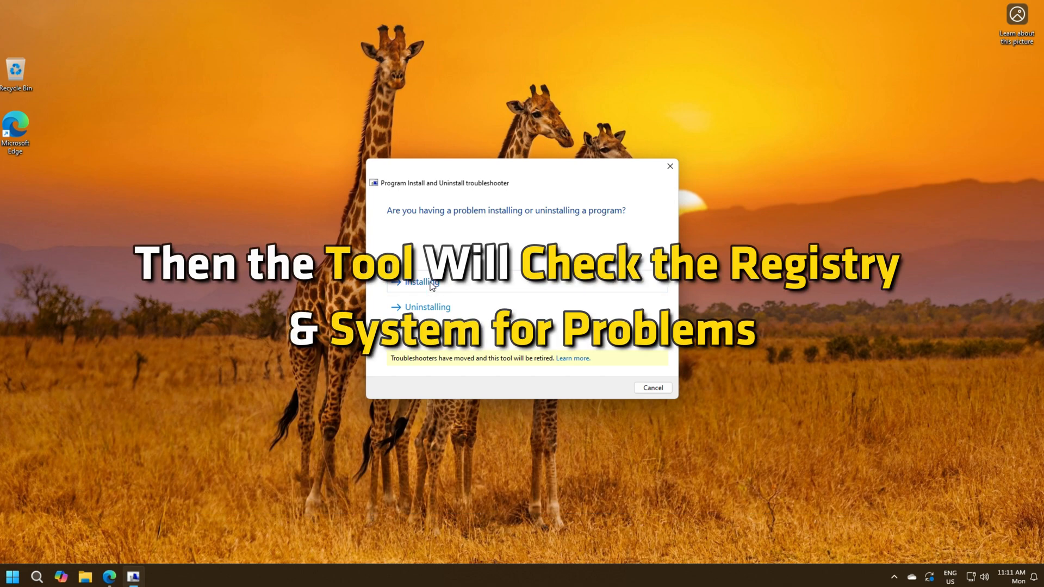
{"action": "left_click", "coordinate": [414, 283]}
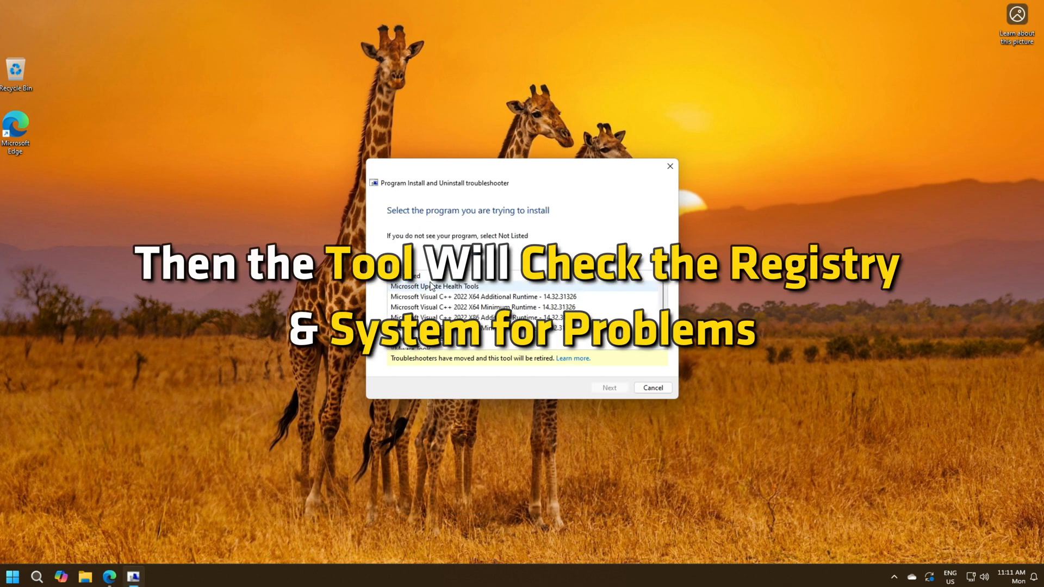
{"action": "left_click", "coordinate": [609, 387]}
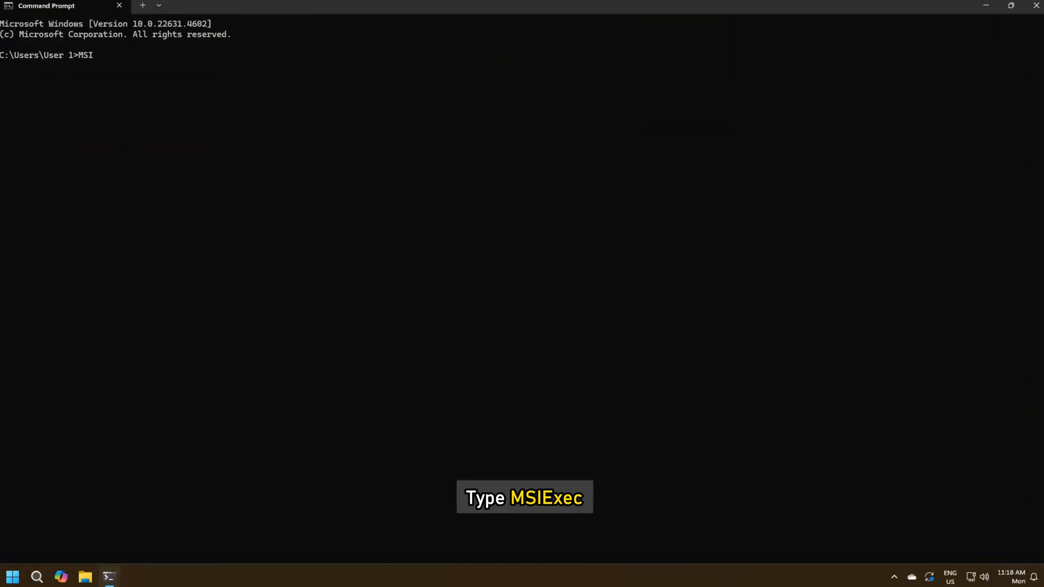
Run msiexec in Command Prompt and dismiss the Windows Installer options window and service error.
{"action": "type", "text": "Exec"}
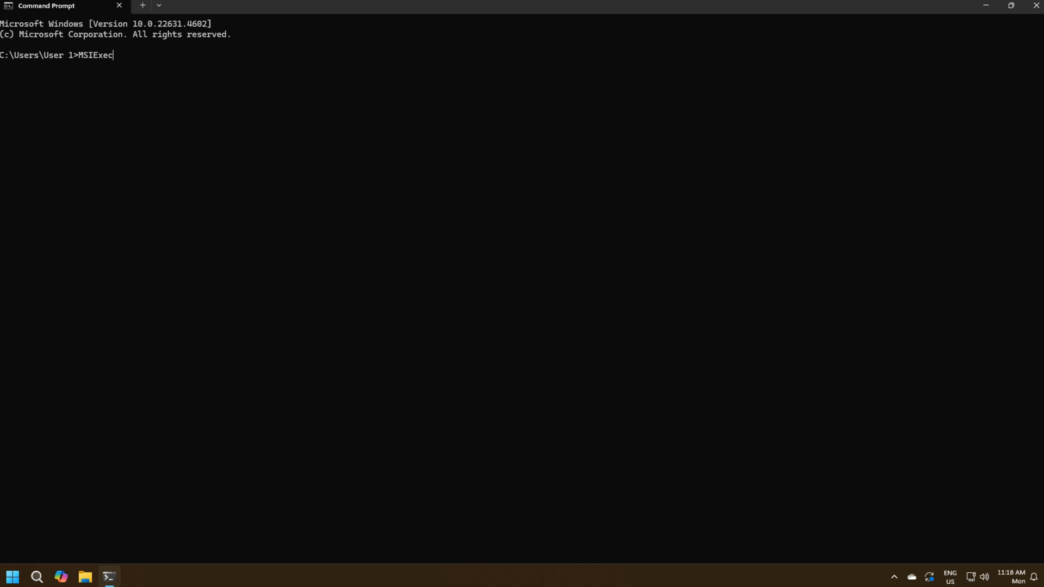
{"action": "key", "text": "Enter"}
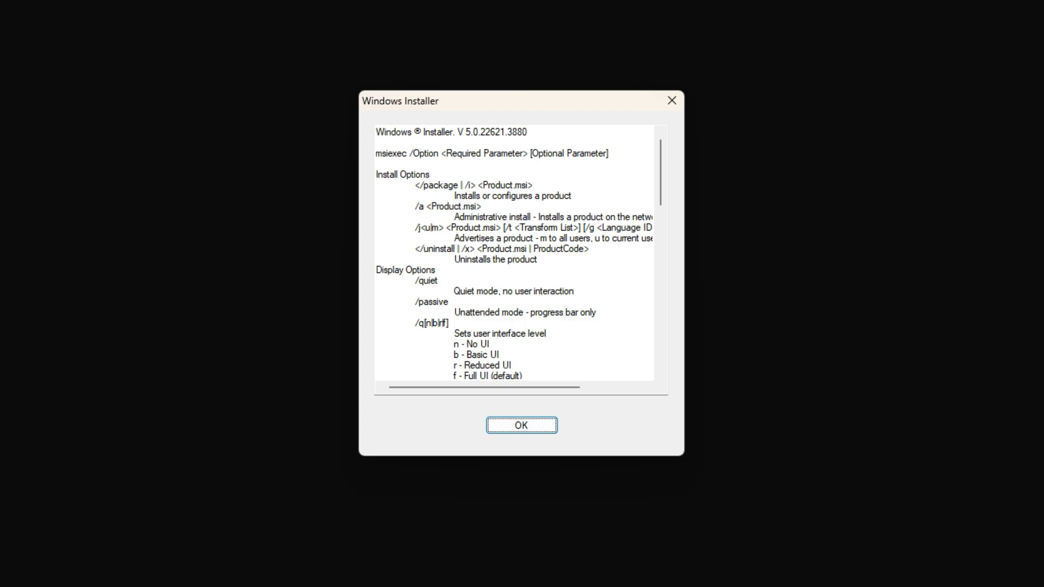
{"action": "left_click", "coordinate": [522, 426]}
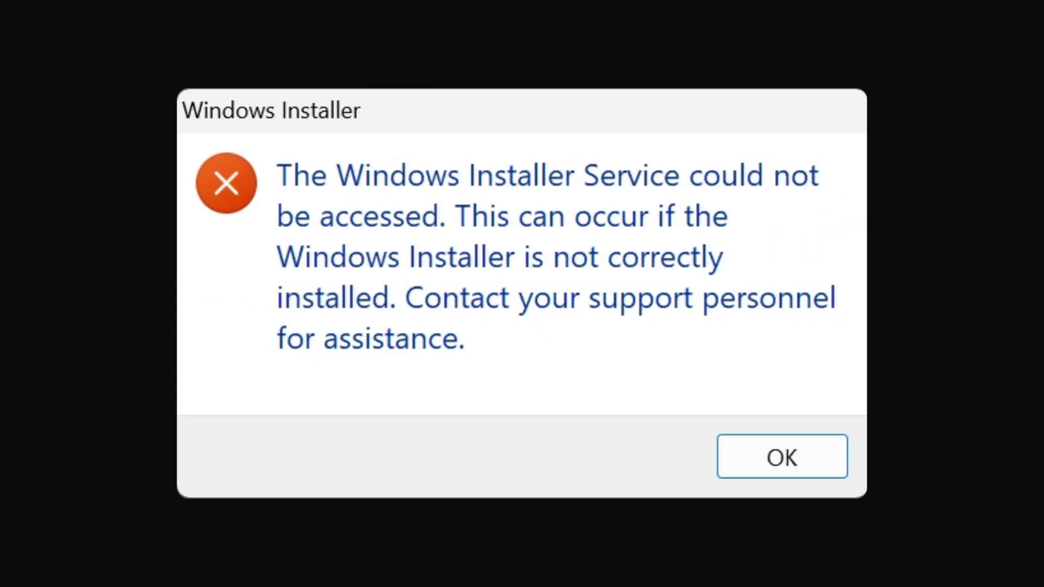
{"action": "left_click", "coordinate": [782, 456]}
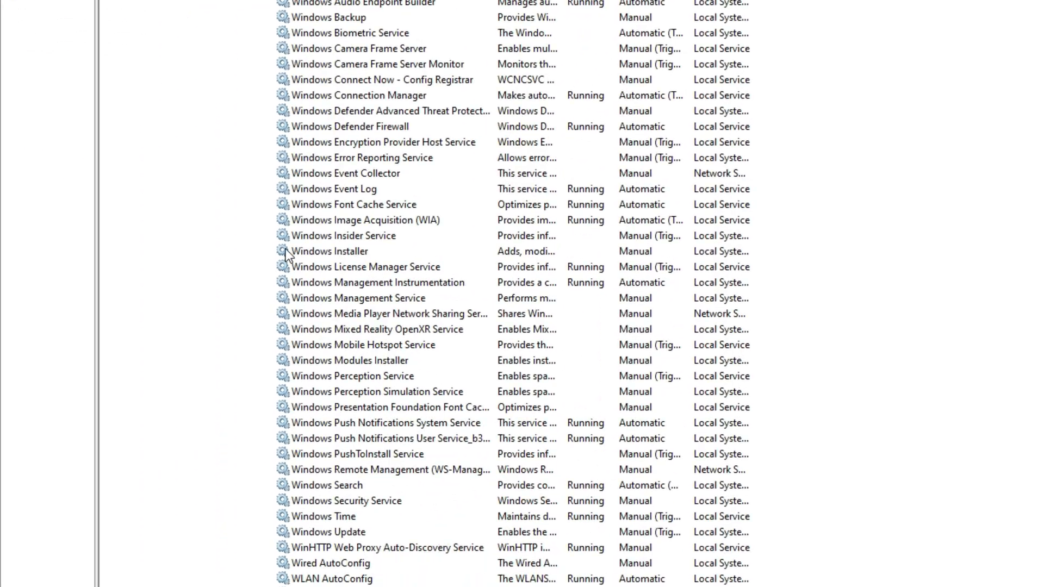
Start the Windows Installer service from its right-click menu so it shows Running.
{"action": "right_click", "coordinate": [330, 252]}
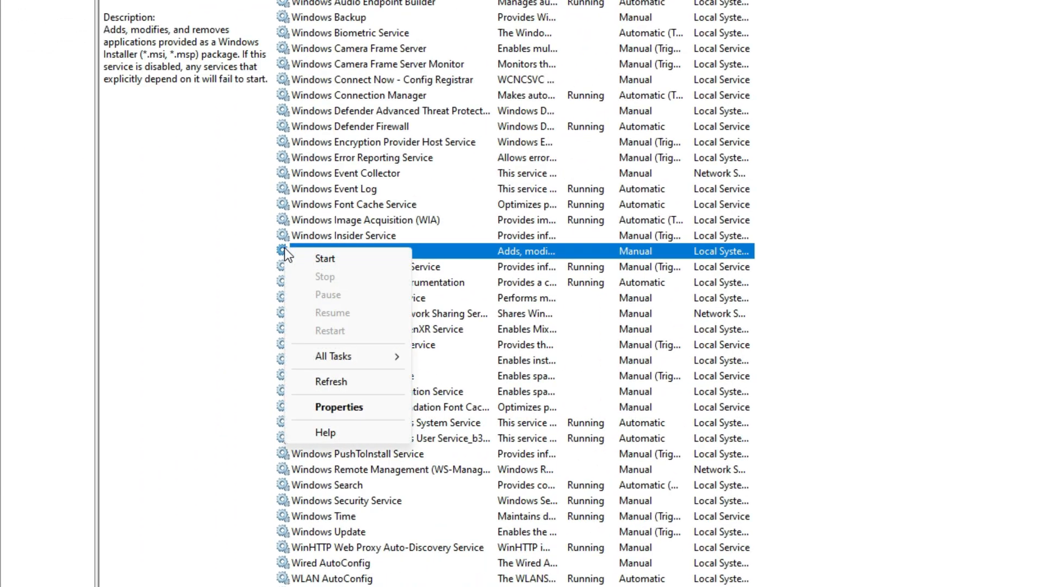
{"action": "left_click", "coordinate": [325, 259]}
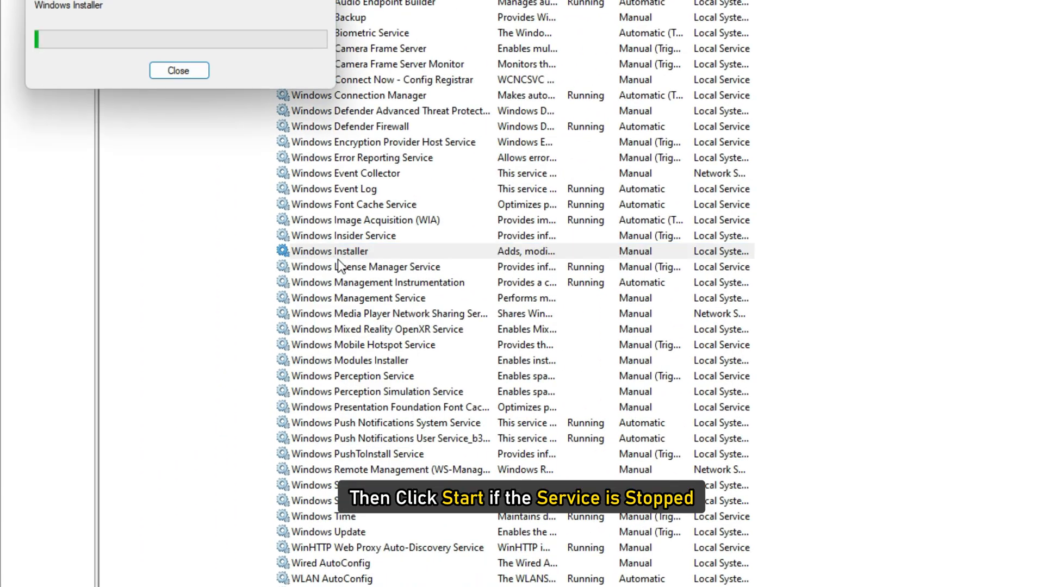
{"action": "left_click", "coordinate": [178, 70]}
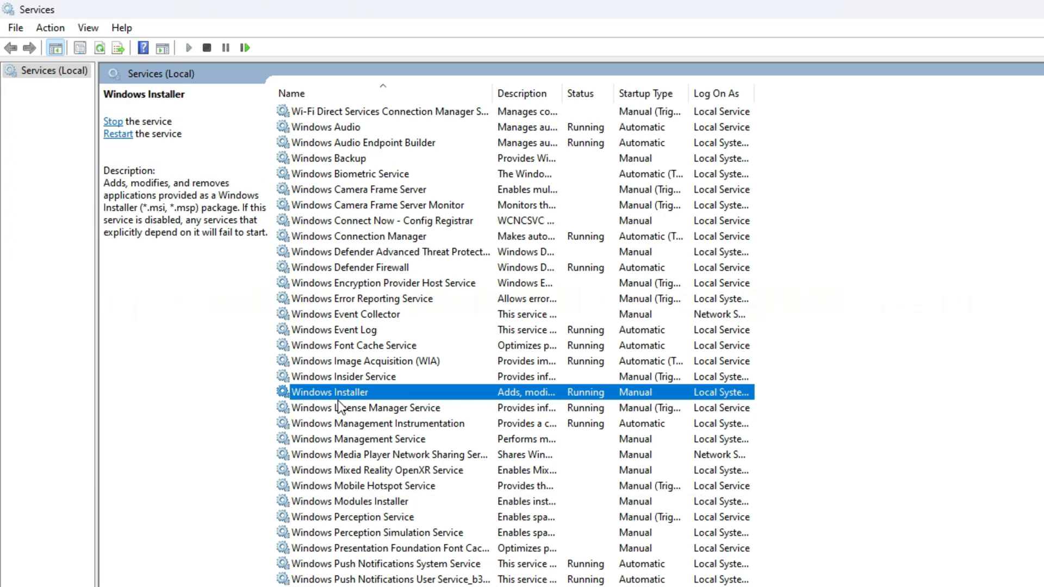